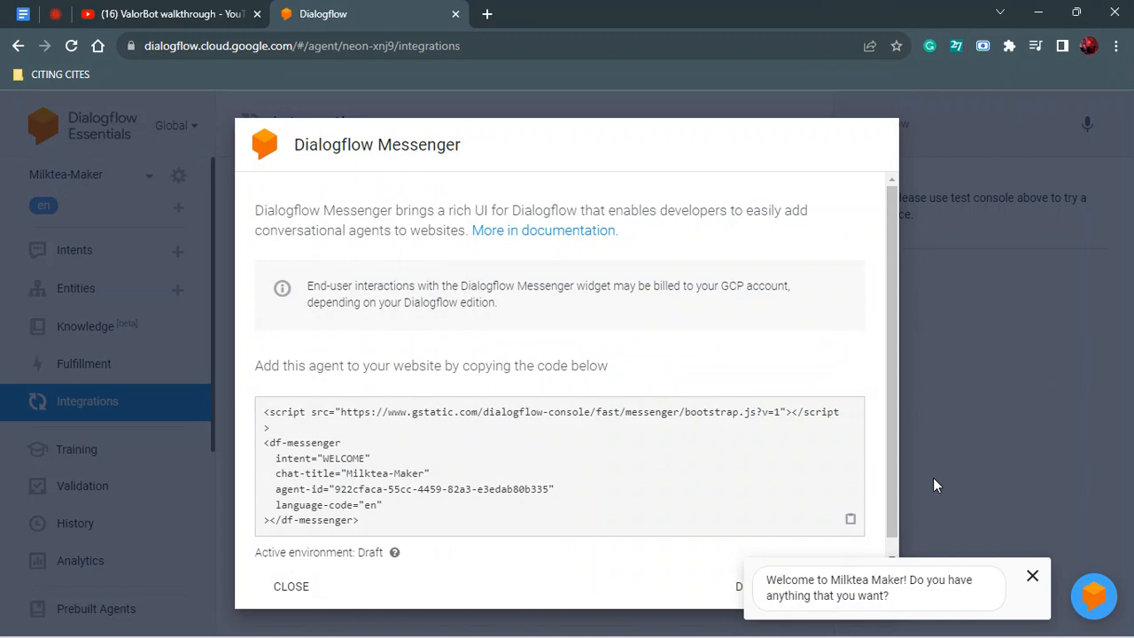
mouse_move(1071, 618)
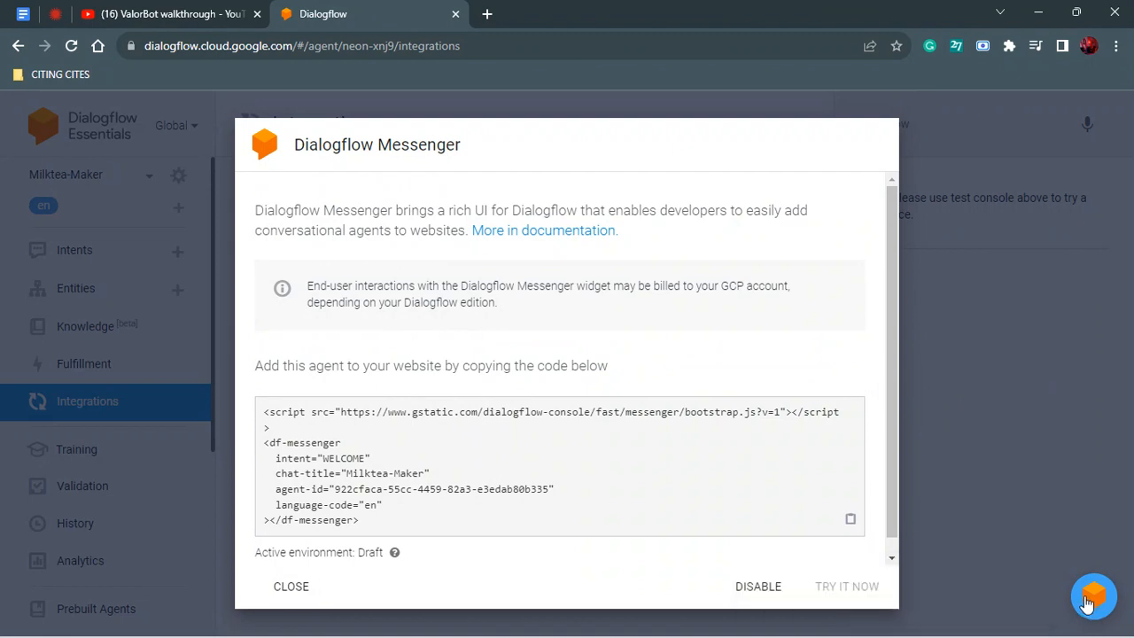
Step: Ask the Milktea-Maker bot 'Do you have a menu?' and get the menu image reply
click(1093, 596)
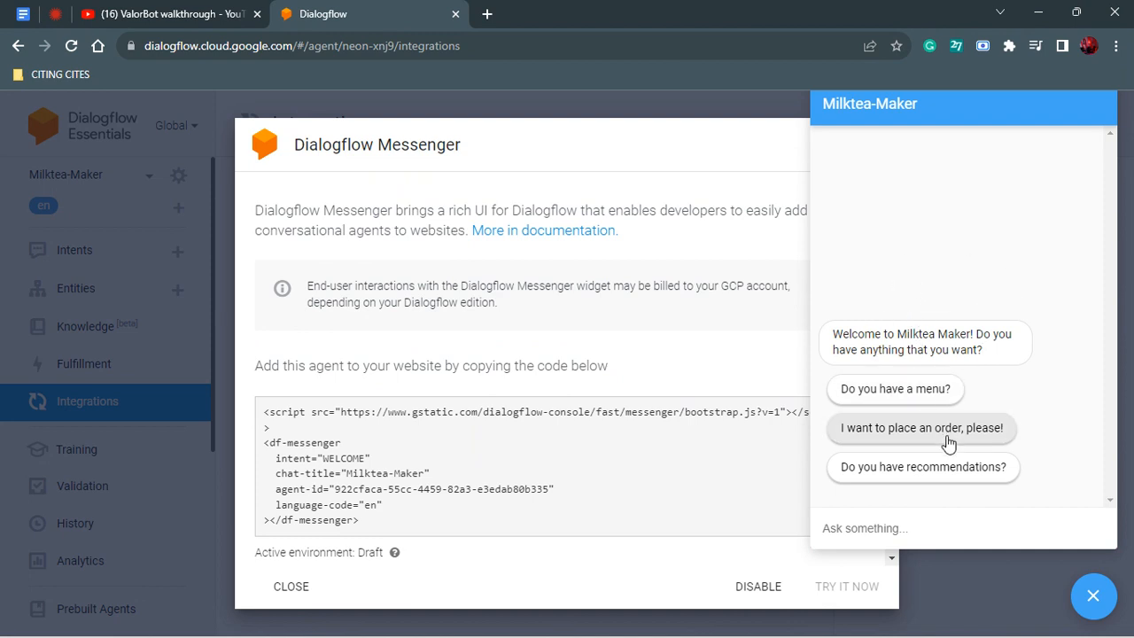
mouse_move(989, 482)
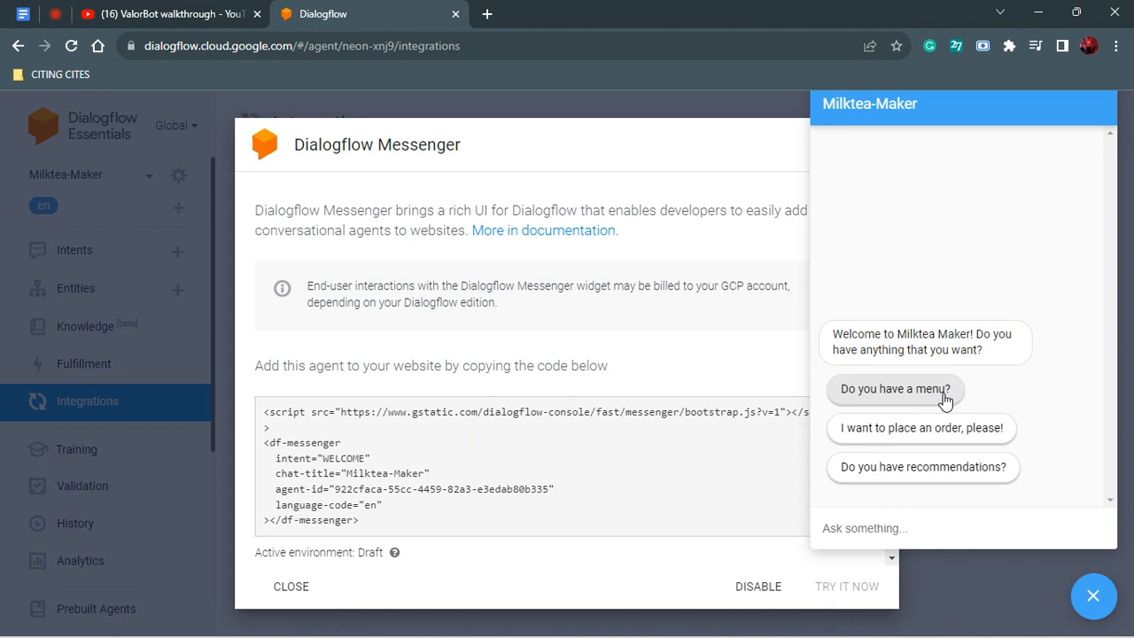
click(895, 389)
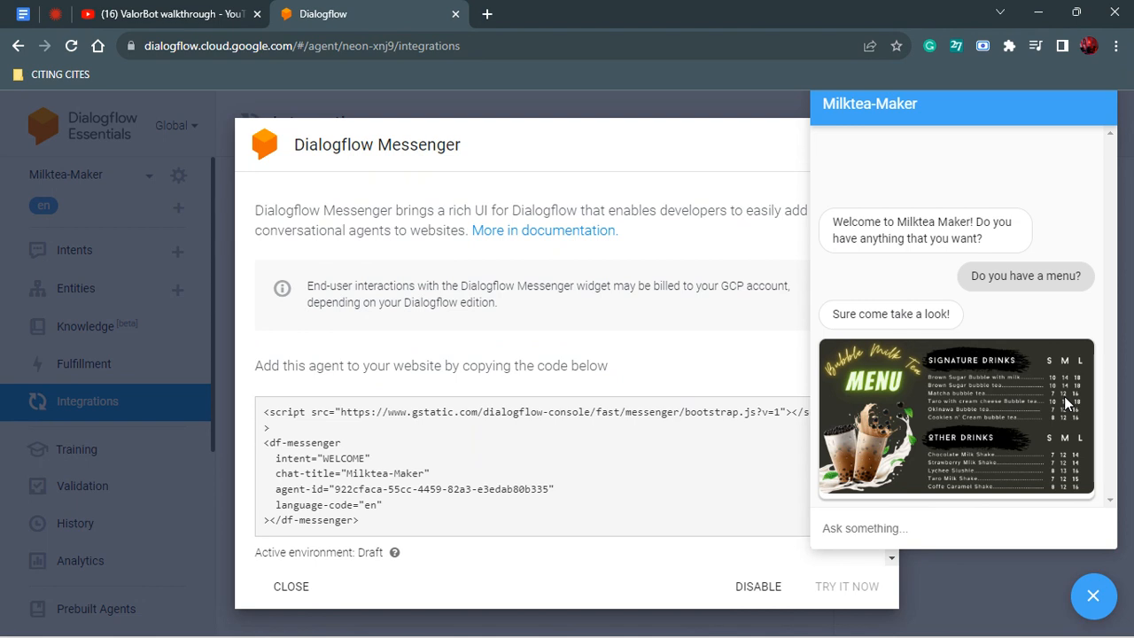
mouse_move(1079, 376)
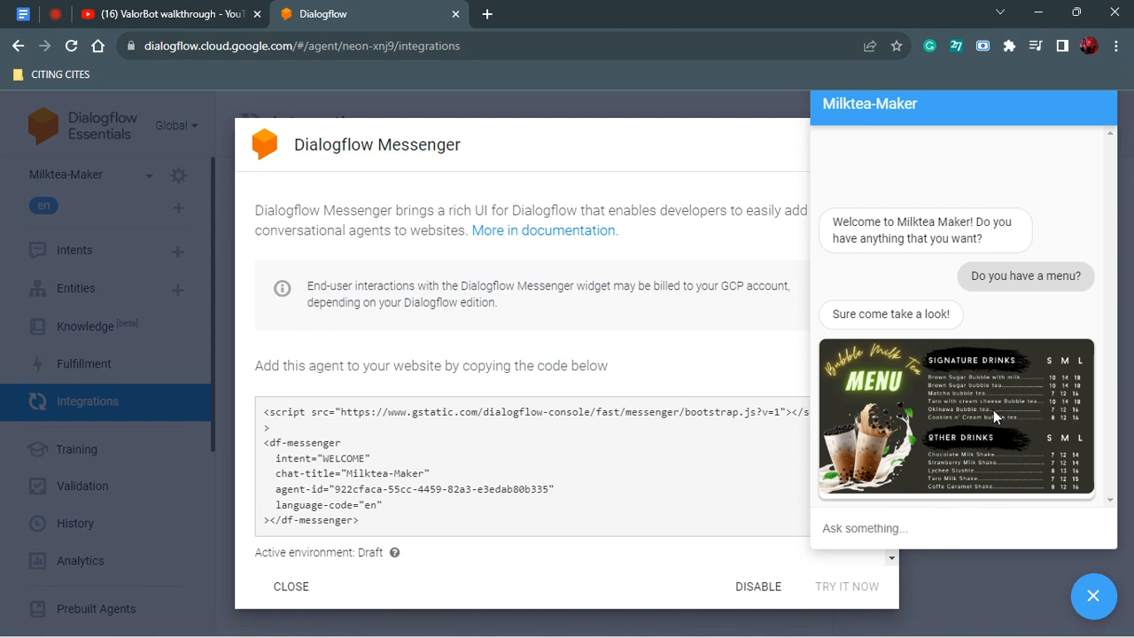
mouse_move(953, 360)
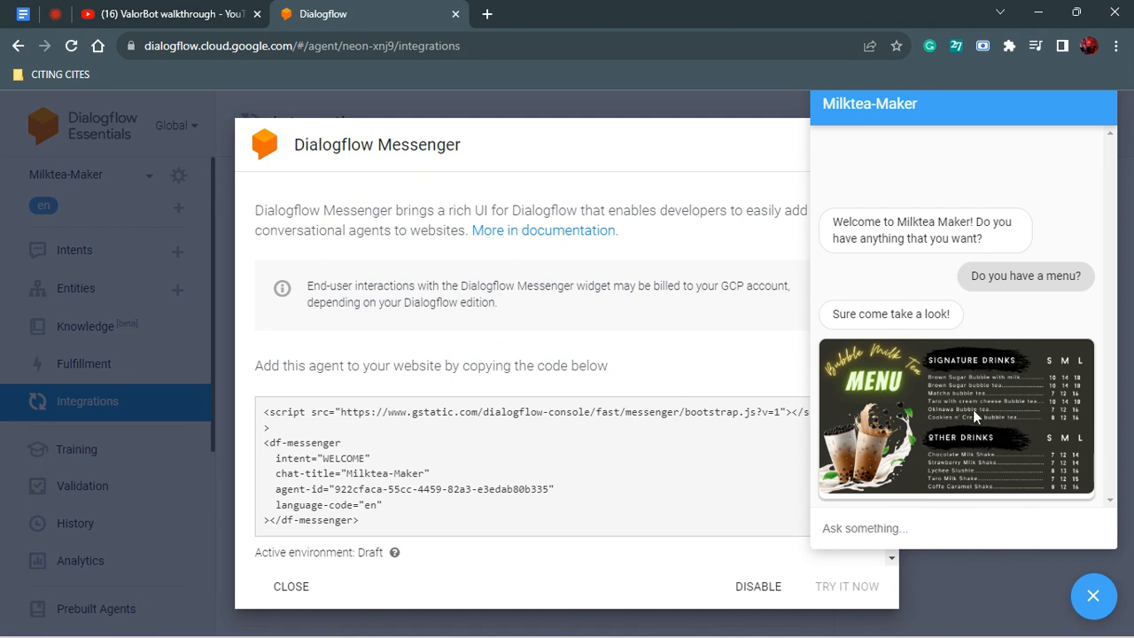
mouse_move(894, 546)
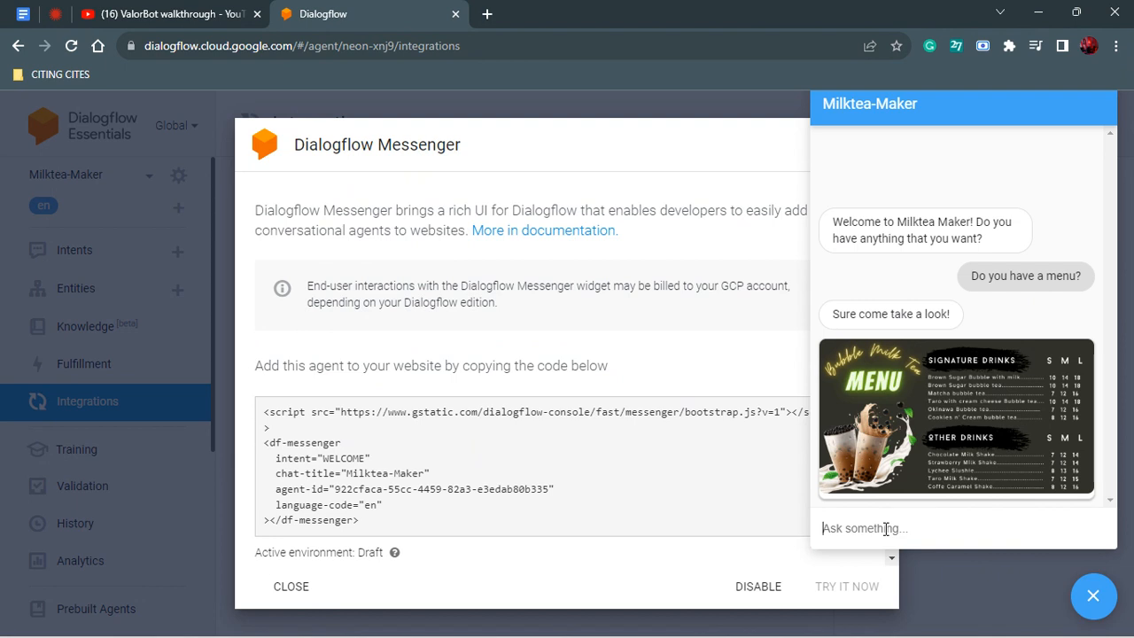
Step: Ask the bot about 'size' and choose 'I want the 12oz', getting its thank-you reply
text(size)
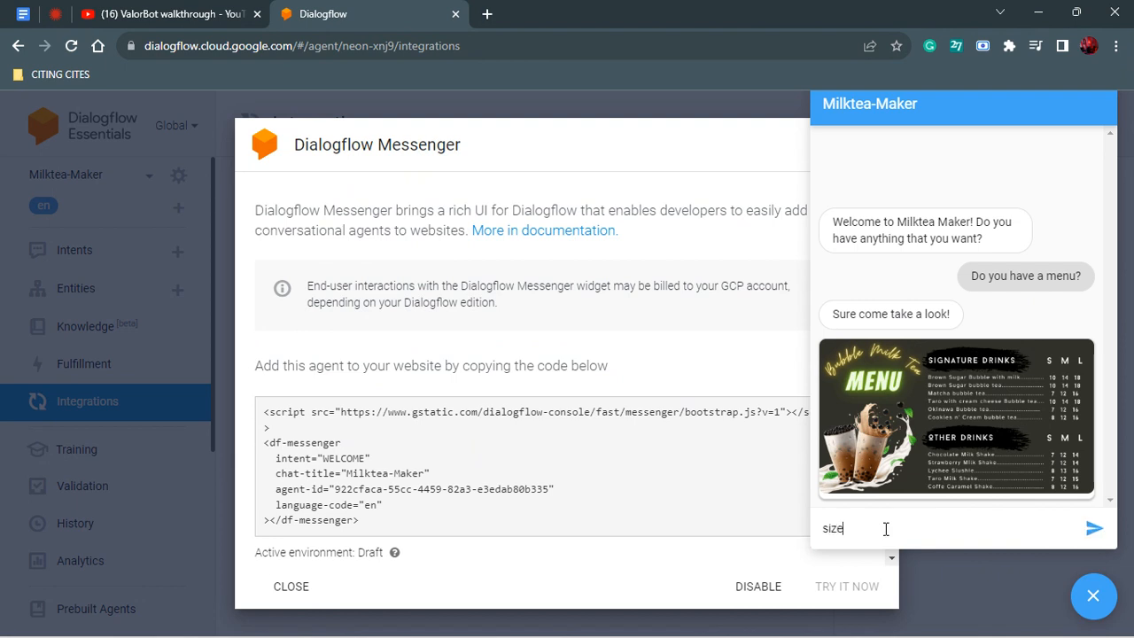
text(s)
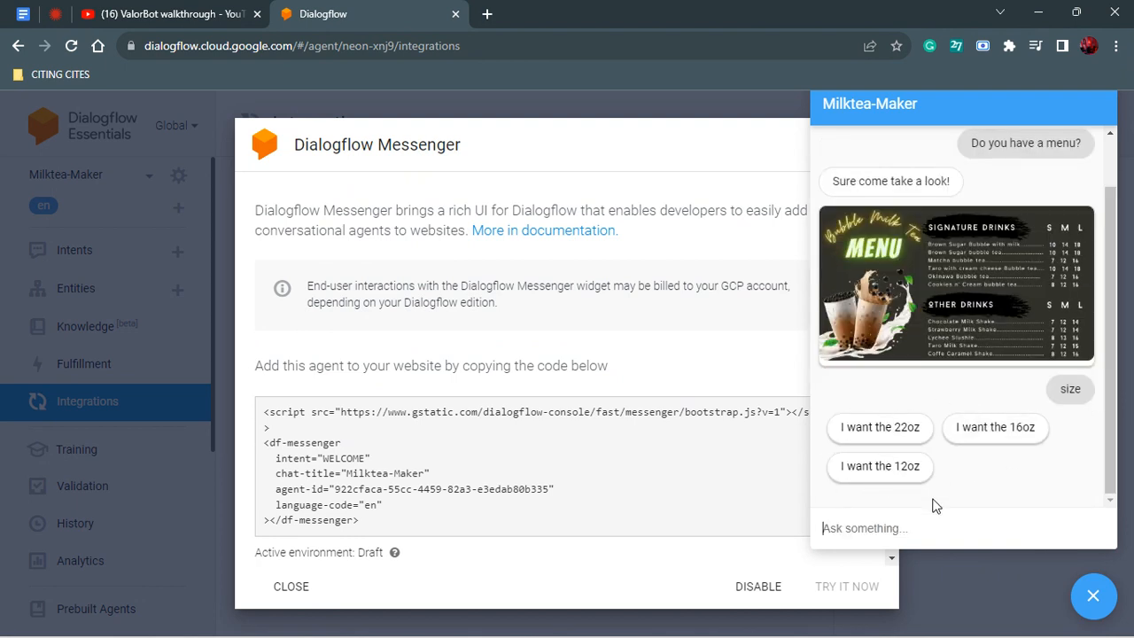
mouse_move(946, 388)
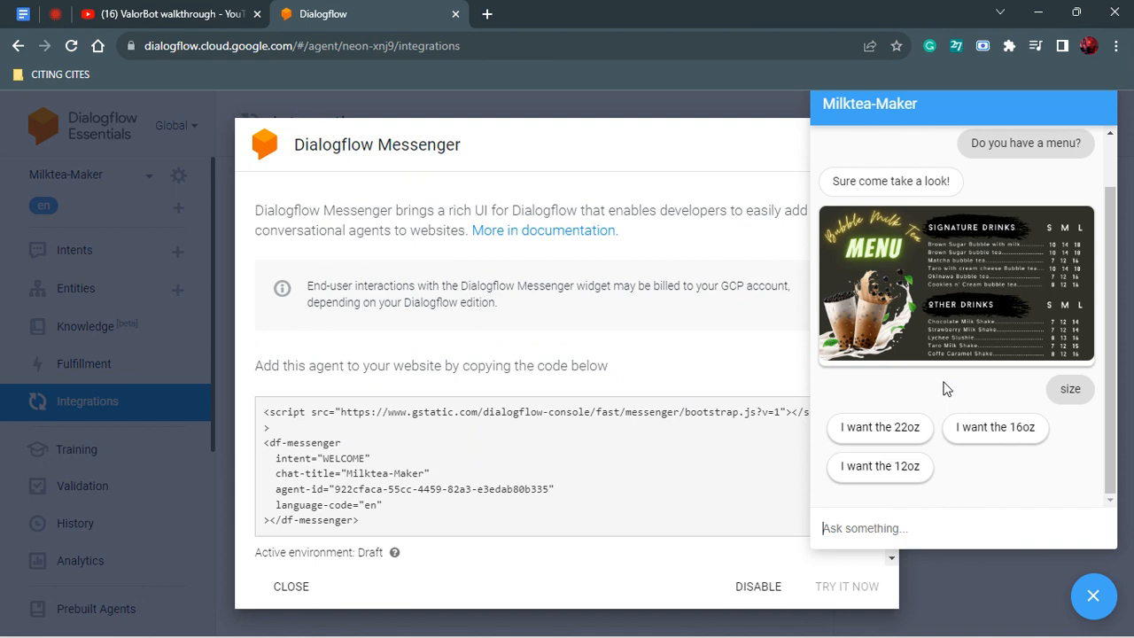
mouse_move(914, 371)
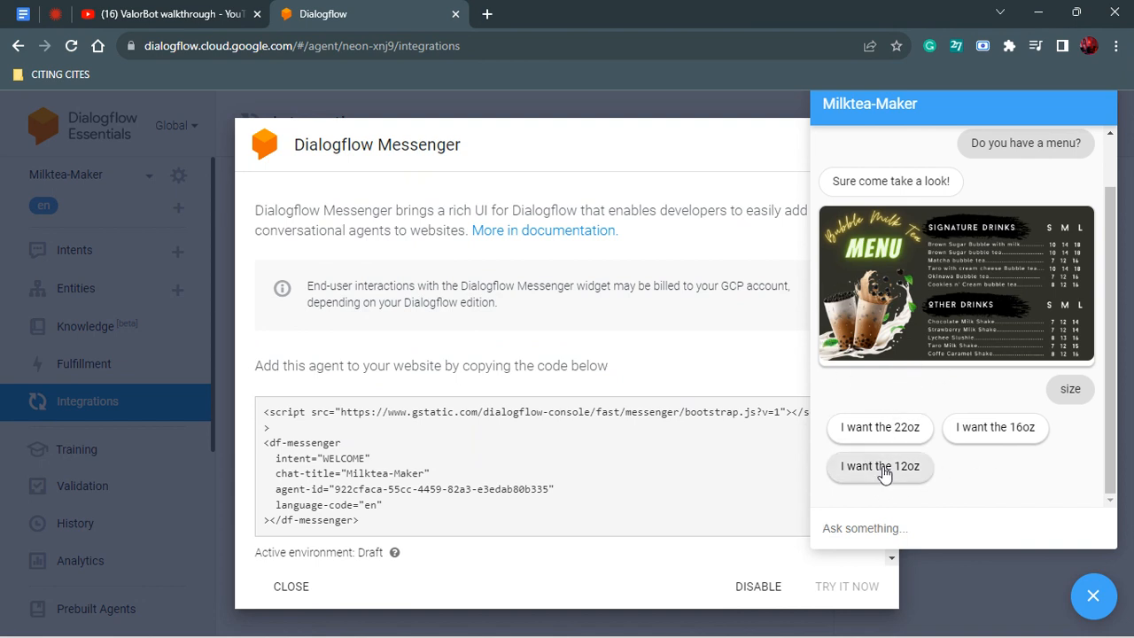
click(879, 468)
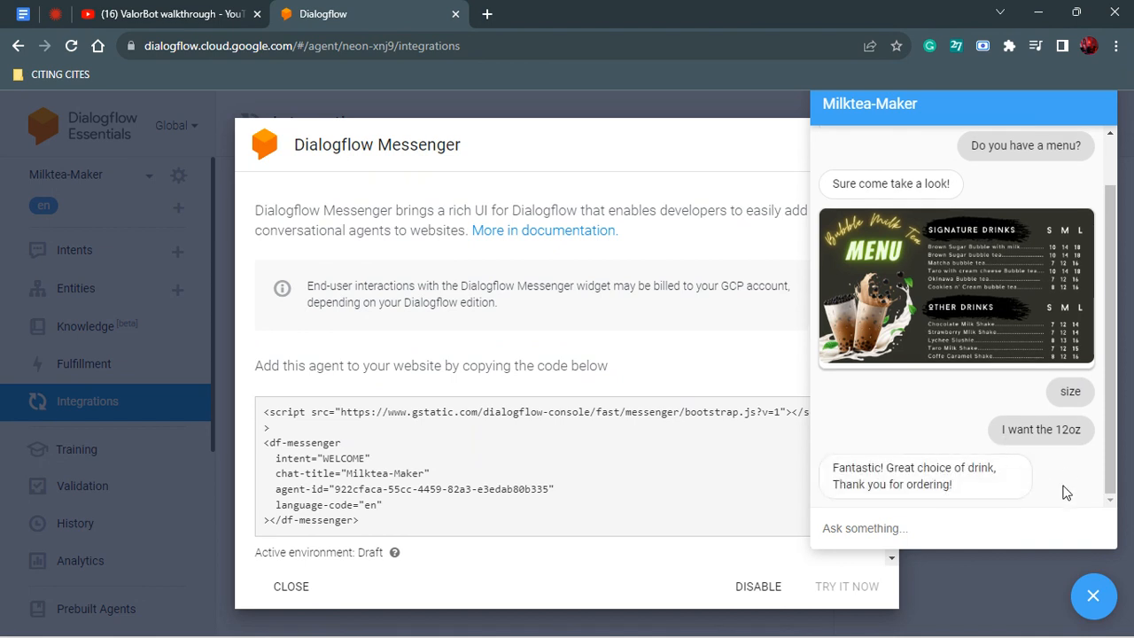
mouse_move(957, 498)
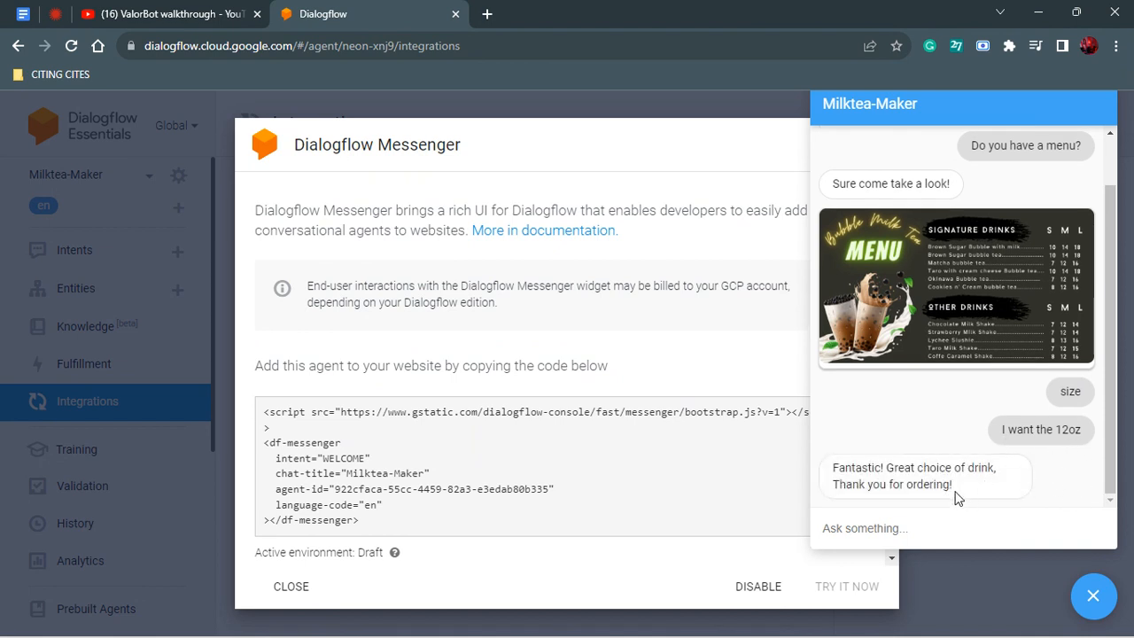
mouse_move(937, 470)
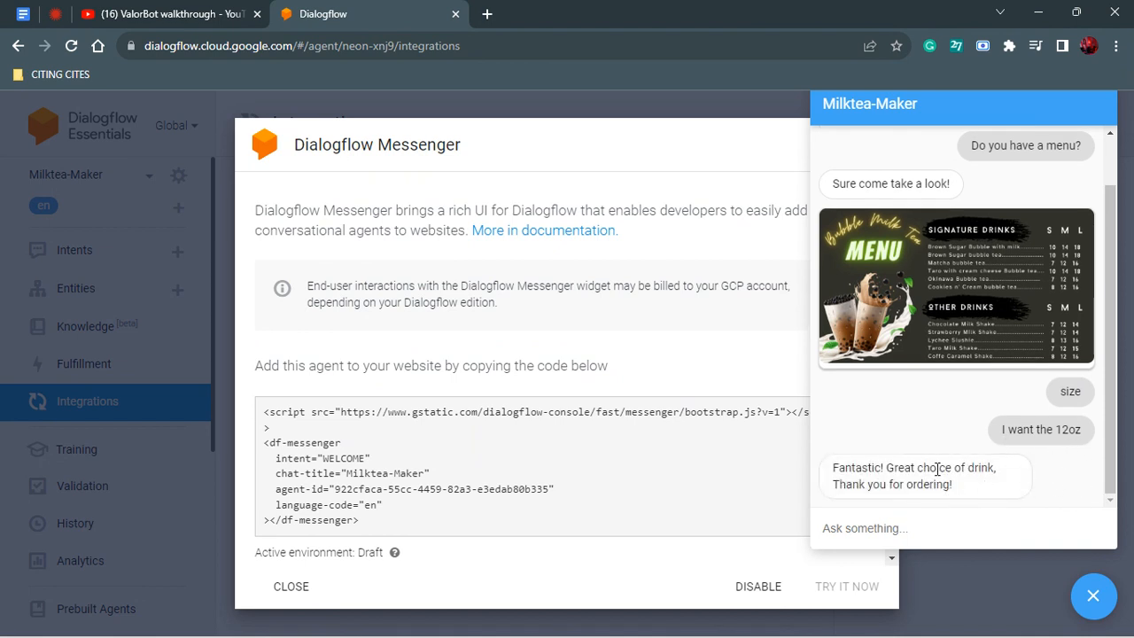
mouse_move(1052, 567)
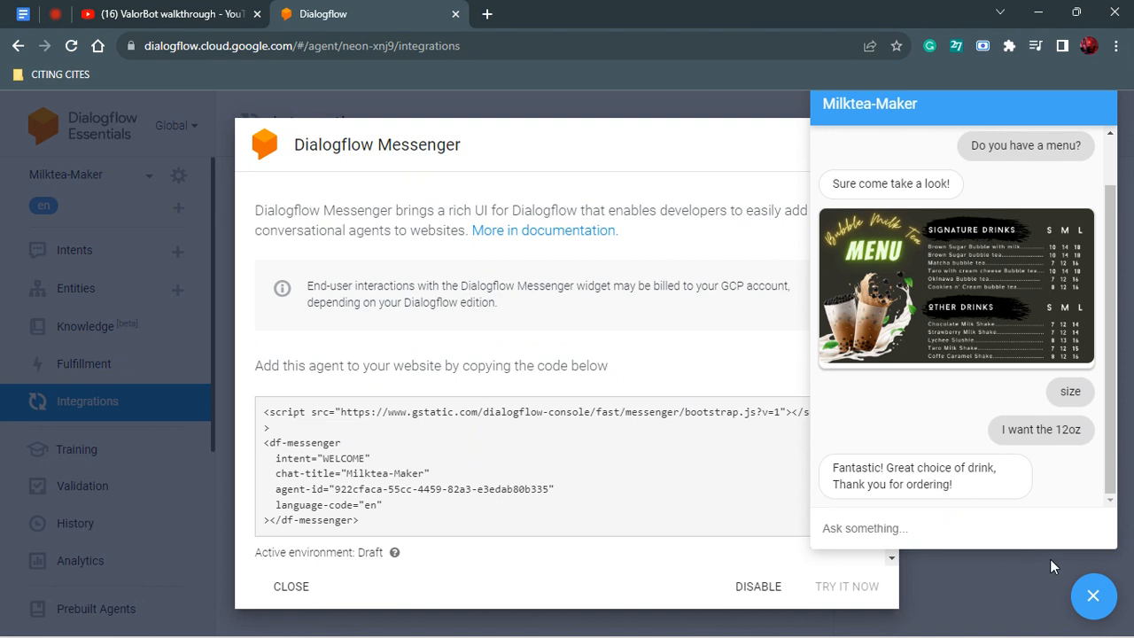
mouse_move(1067, 418)
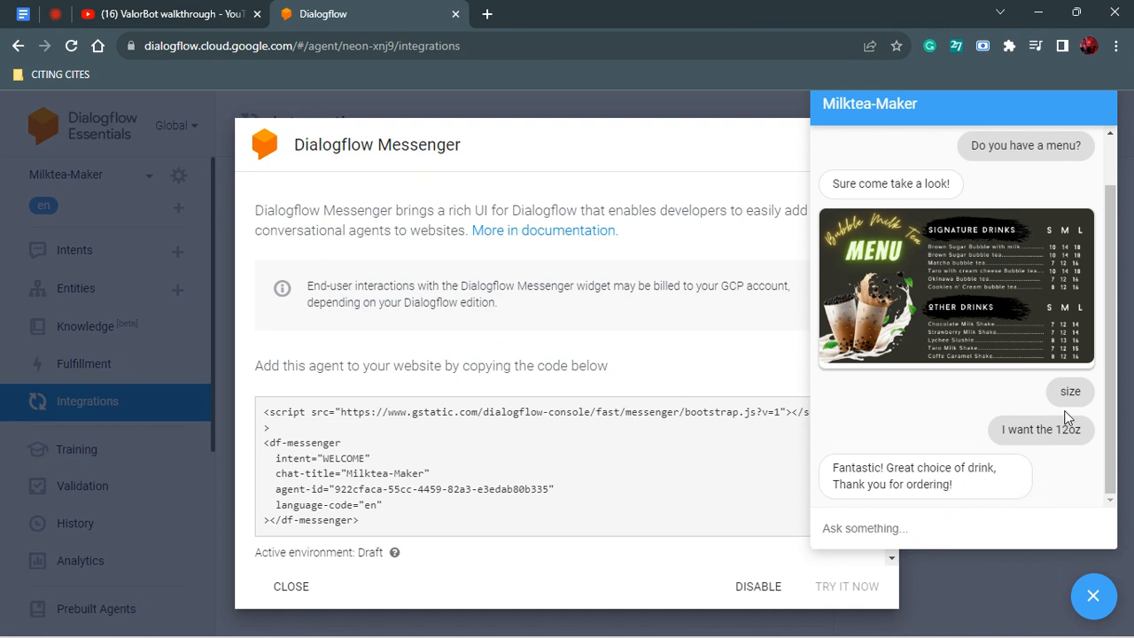
Step: Close the chat and disable the Messenger integration so a fresh conversation starts
click(1093, 596)
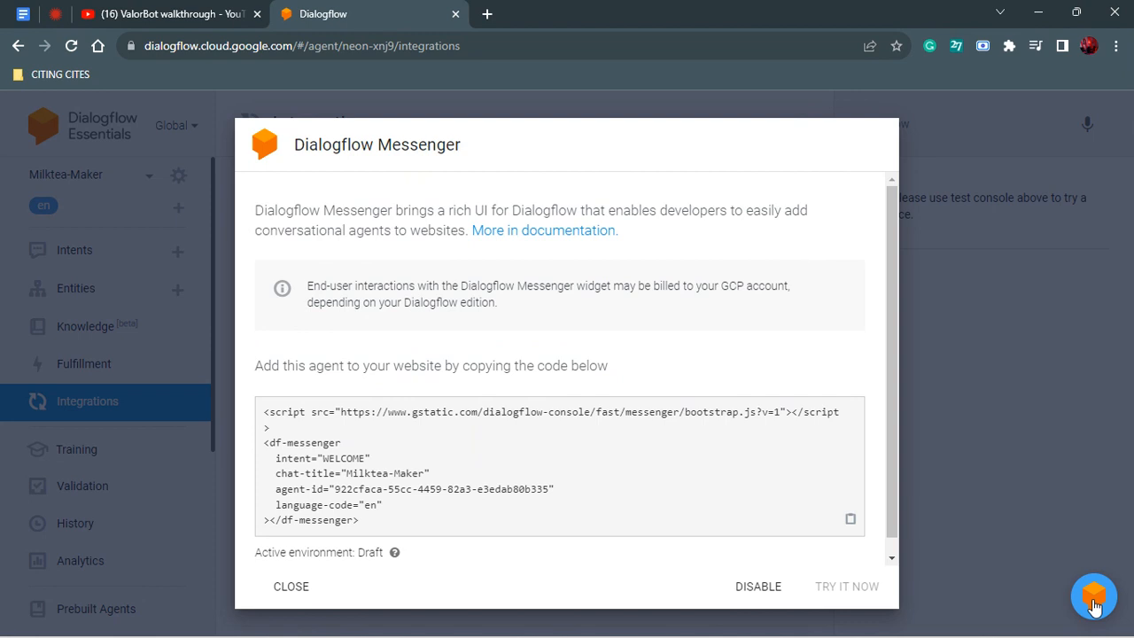
click(1093, 595)
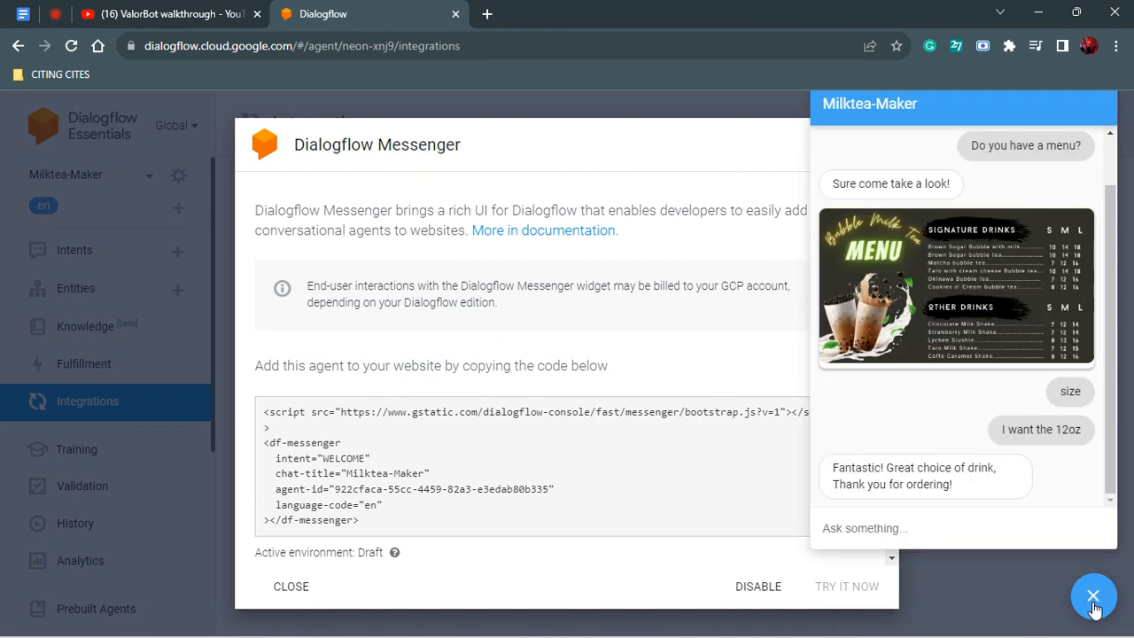
click(1093, 595)
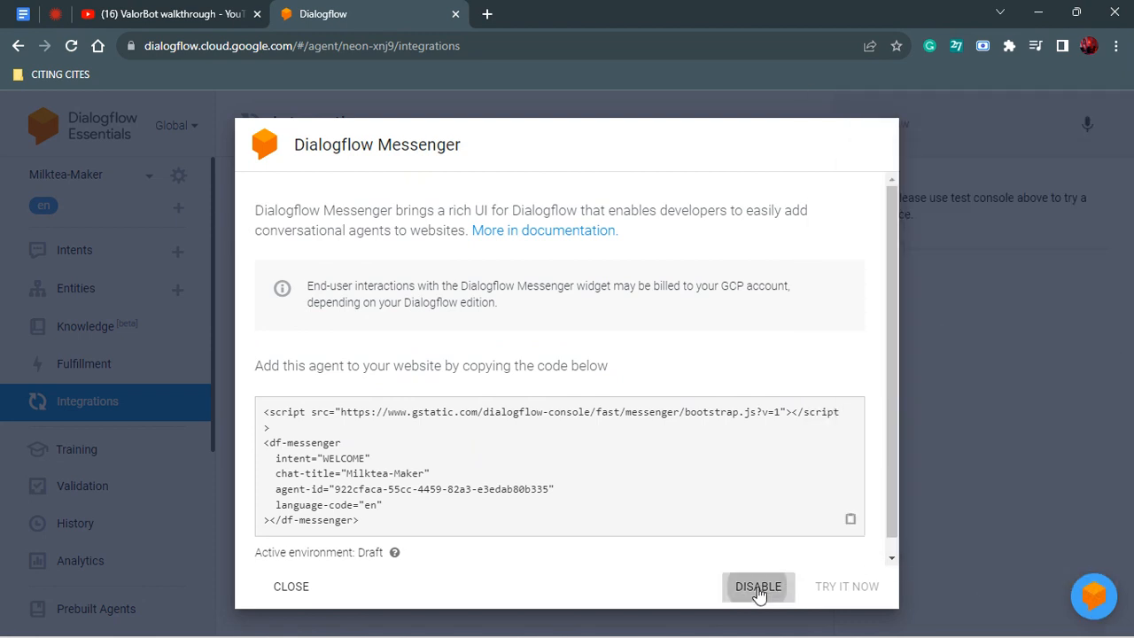
click(758, 584)
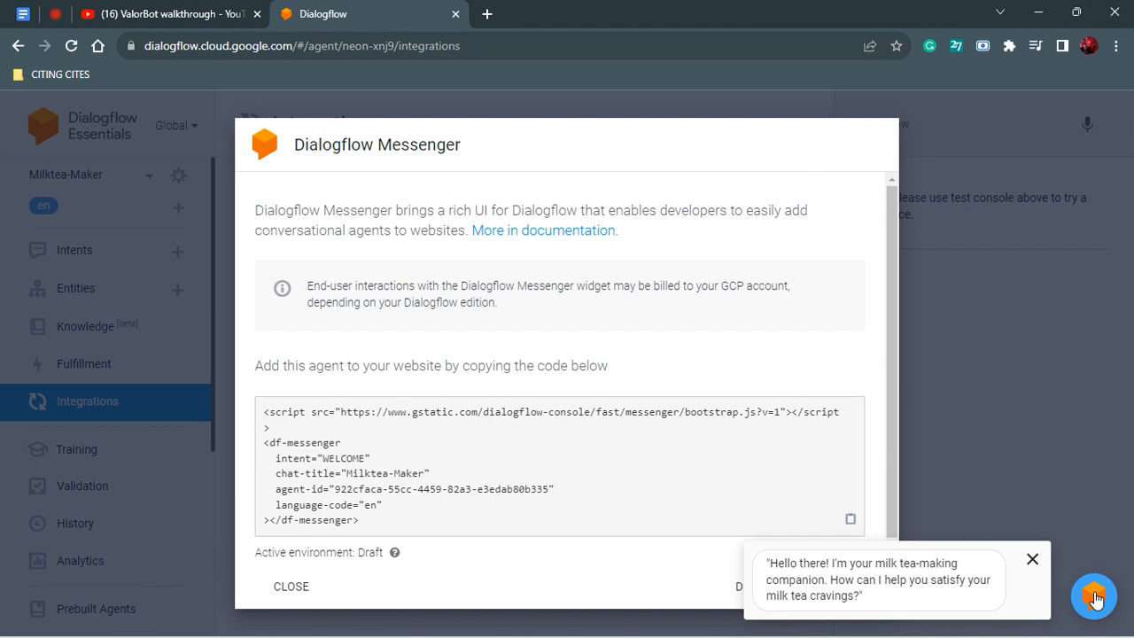
Step: Start an order, send 'taro' as the drink, and ask to add more toppings
click(1095, 595)
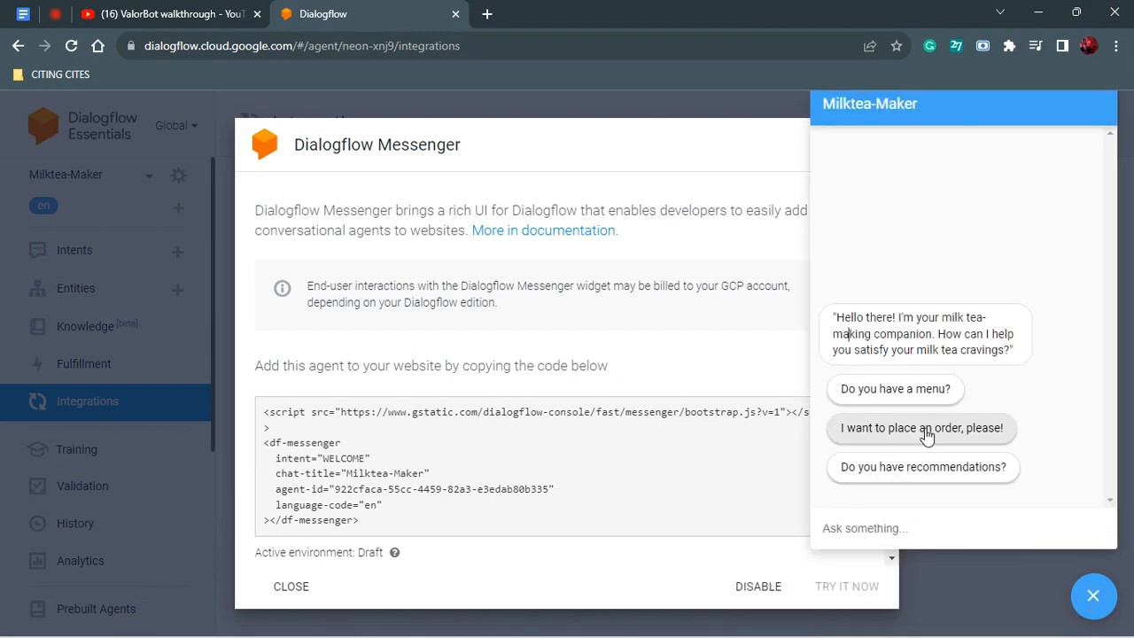
click(921, 427)
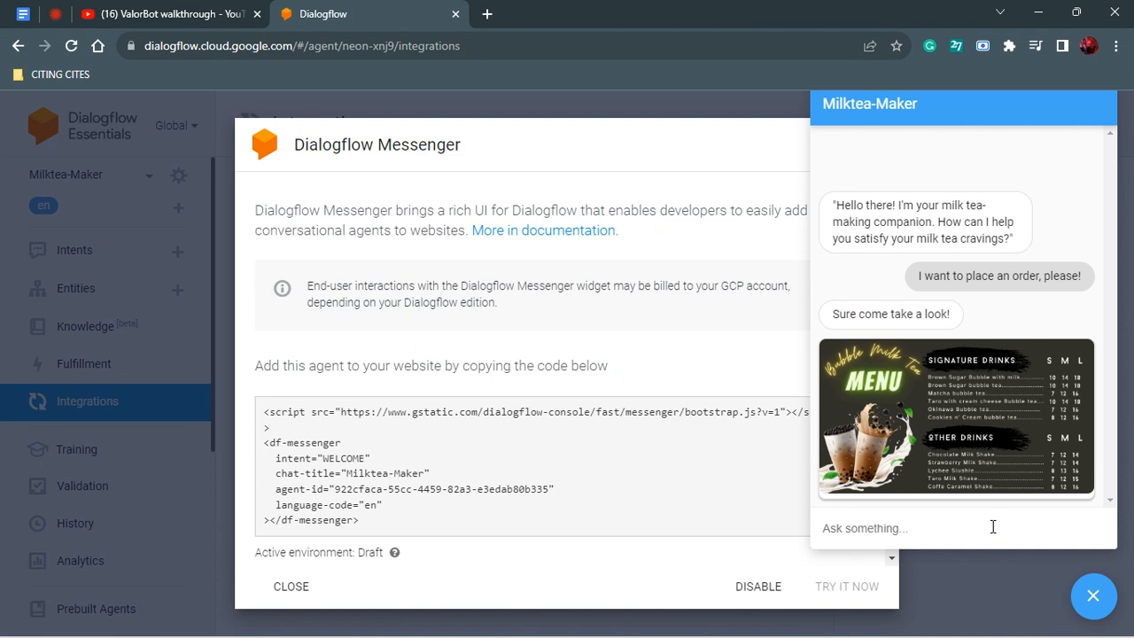
text(ok)
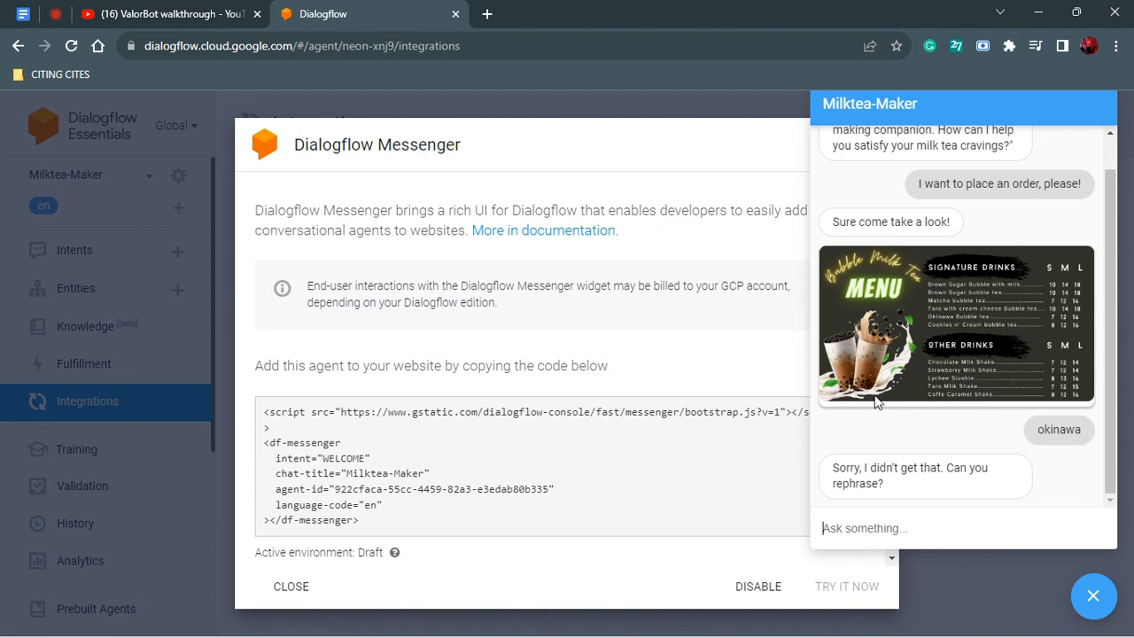
text(taro)
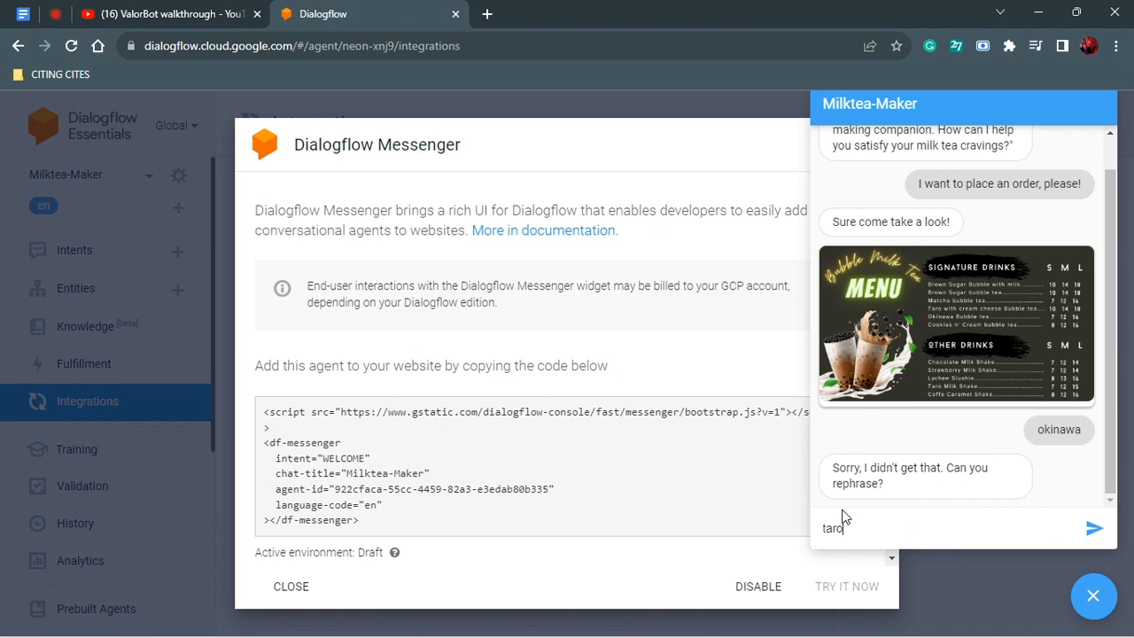
click(1095, 528)
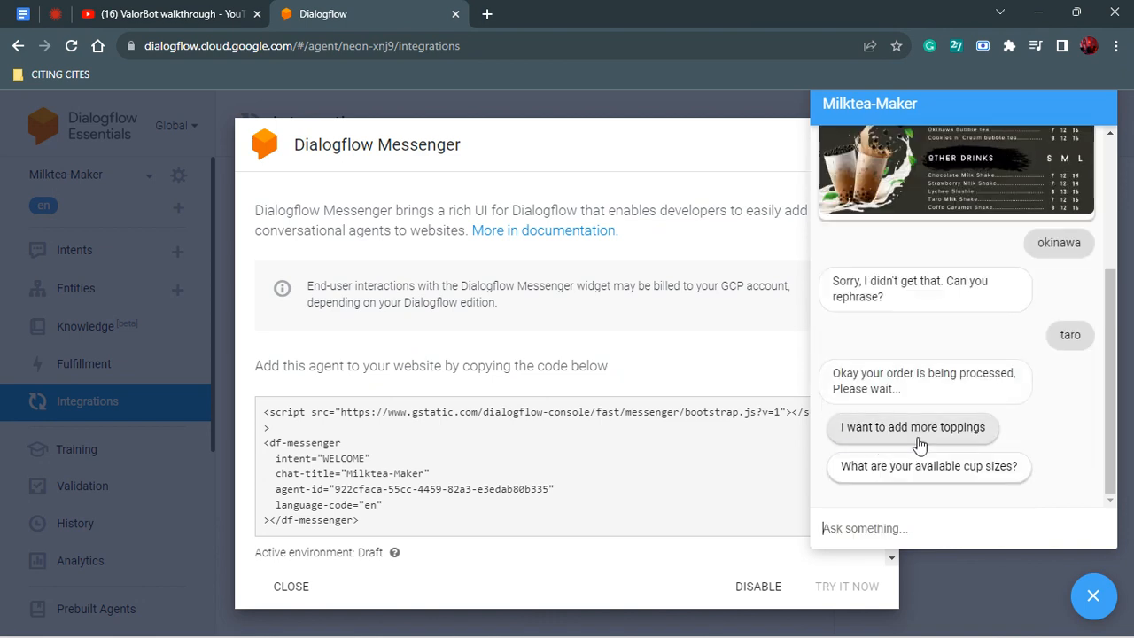
mouse_move(1028, 475)
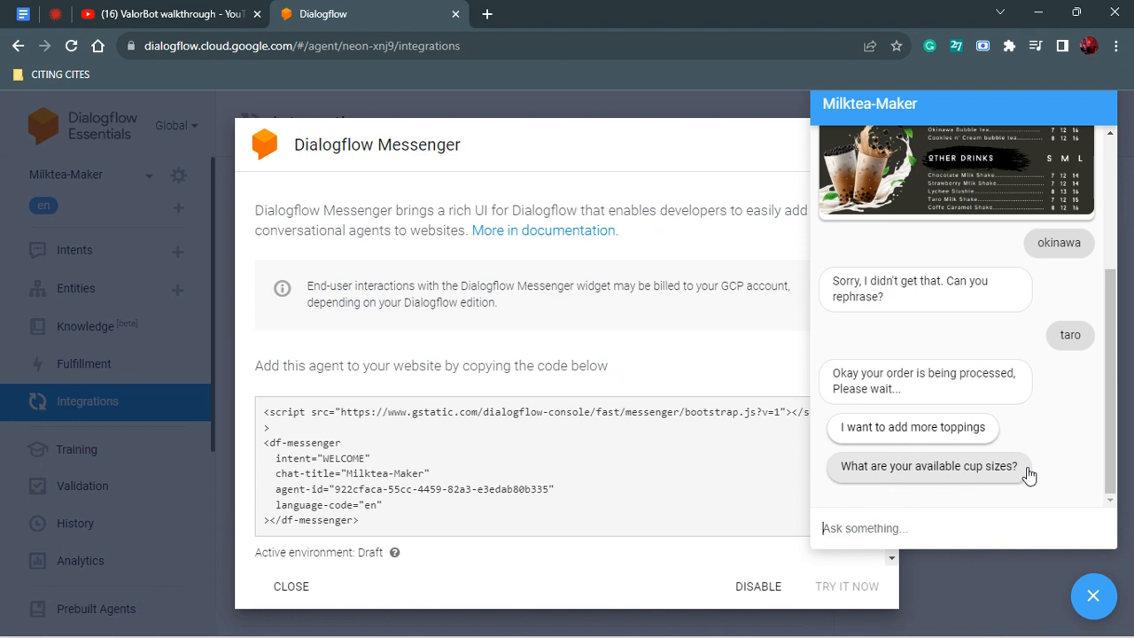
mouse_move(964, 416)
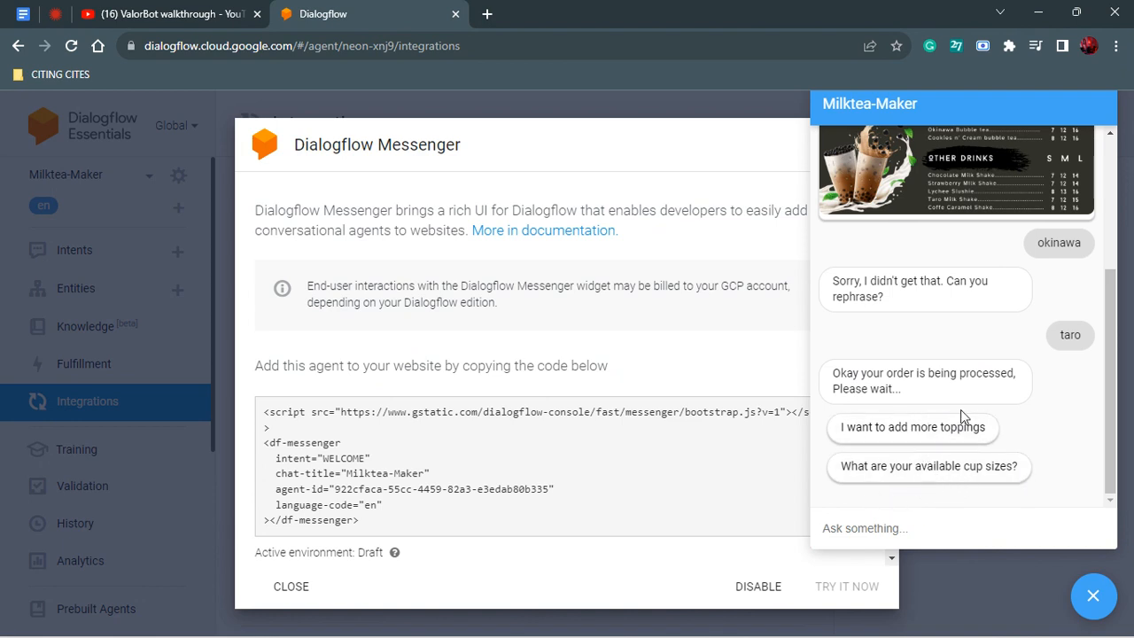
click(912, 427)
text(i want oreo)
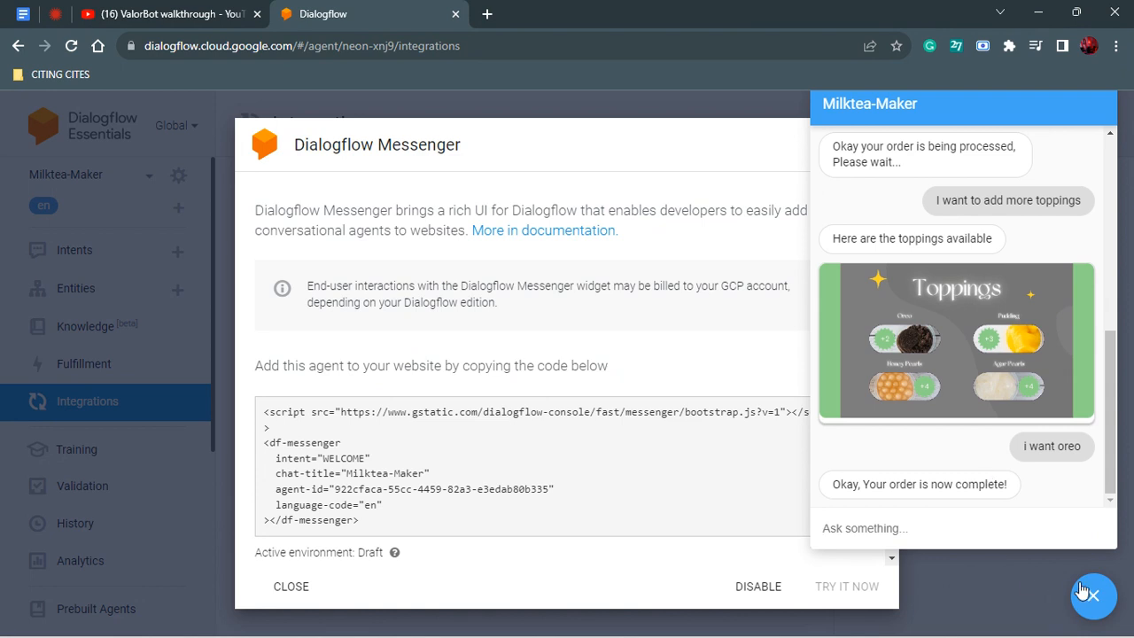
Step: Close the chat window after the Oreo topping completes the order
click(1093, 595)
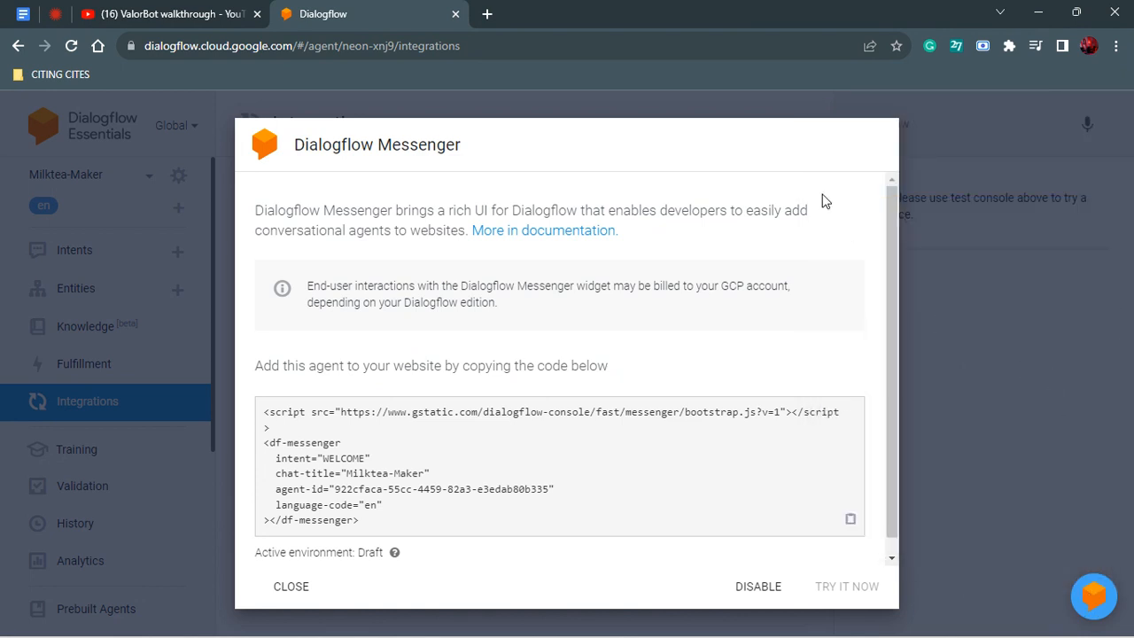
mouse_move(1104, 85)
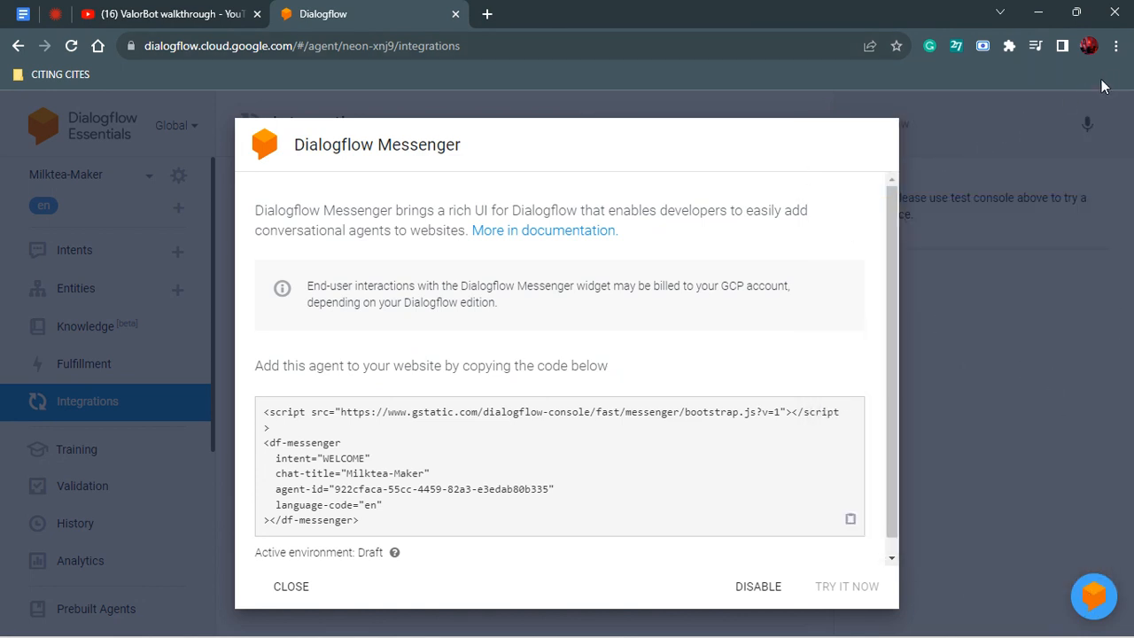
mouse_move(718, 571)
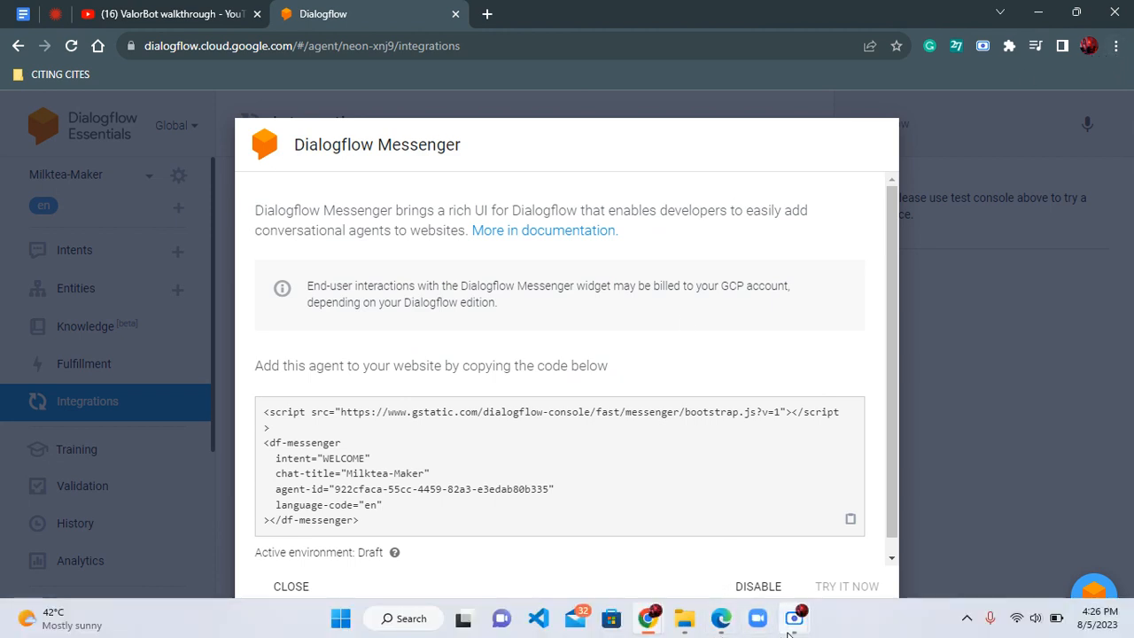
Step: Bring the Scre.io recorder window to the front over the desktop
click(793, 617)
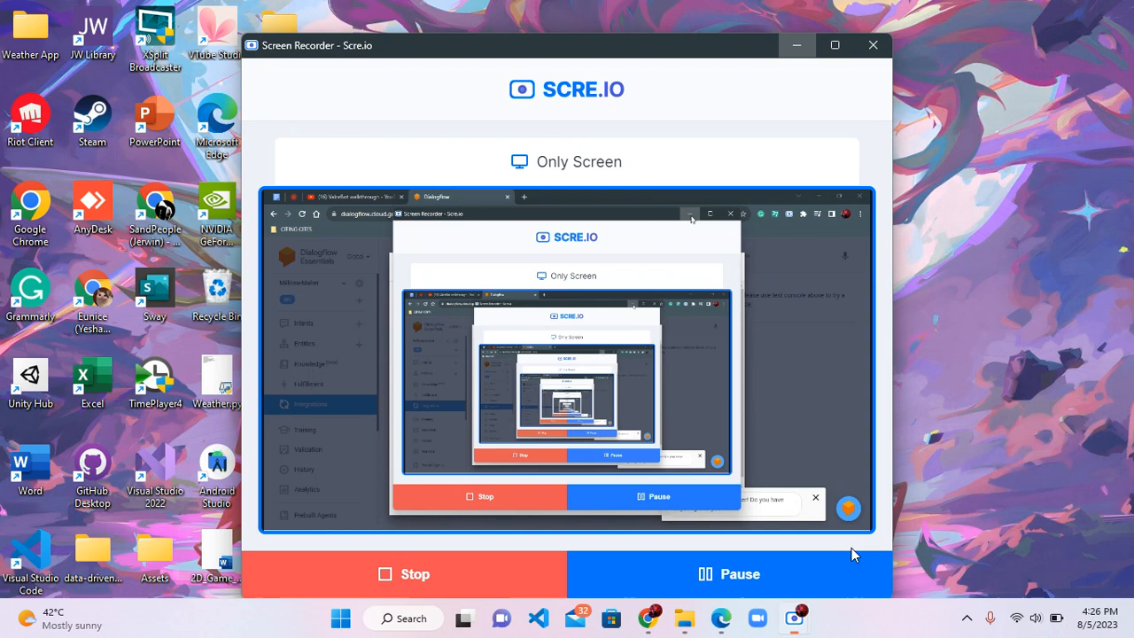